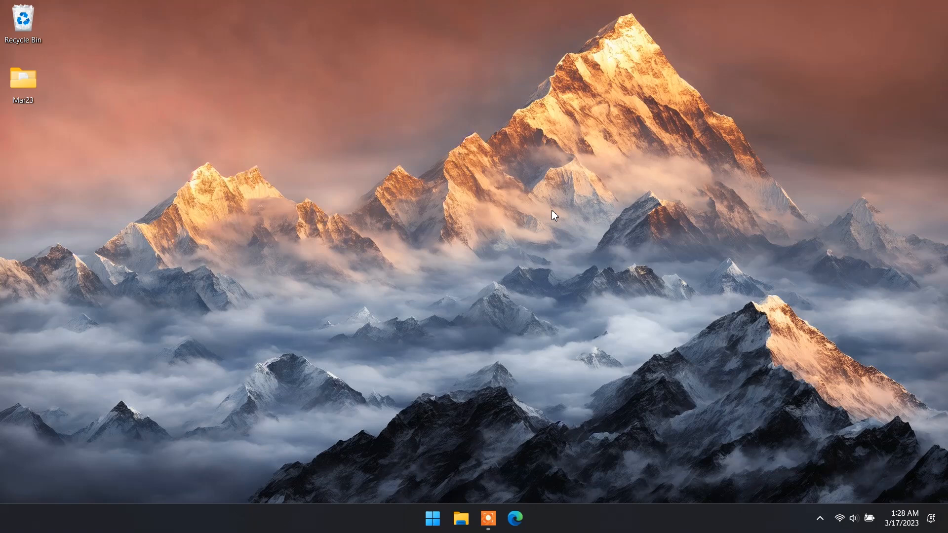
- Right-click the Start button to show the Quick Link system tools menu
right_click(431, 517)
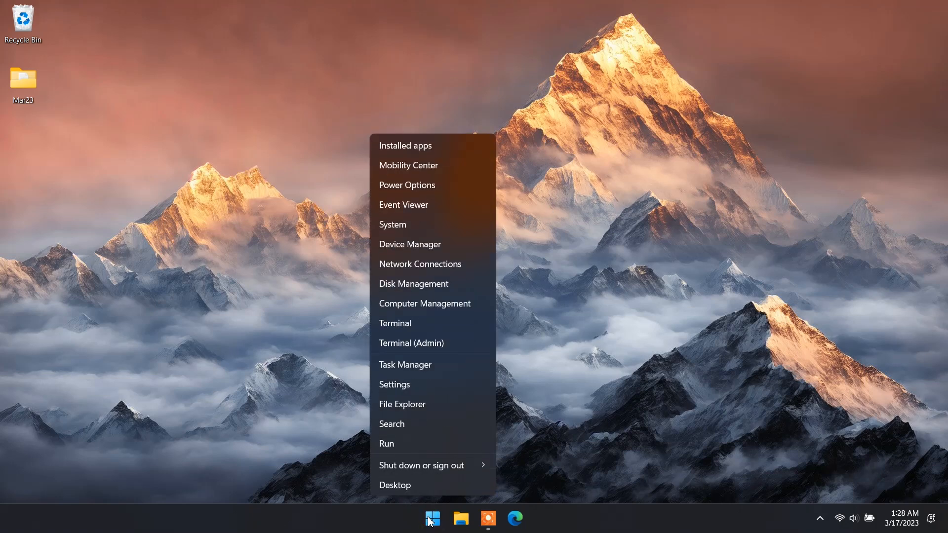
mouse_move(414, 284)
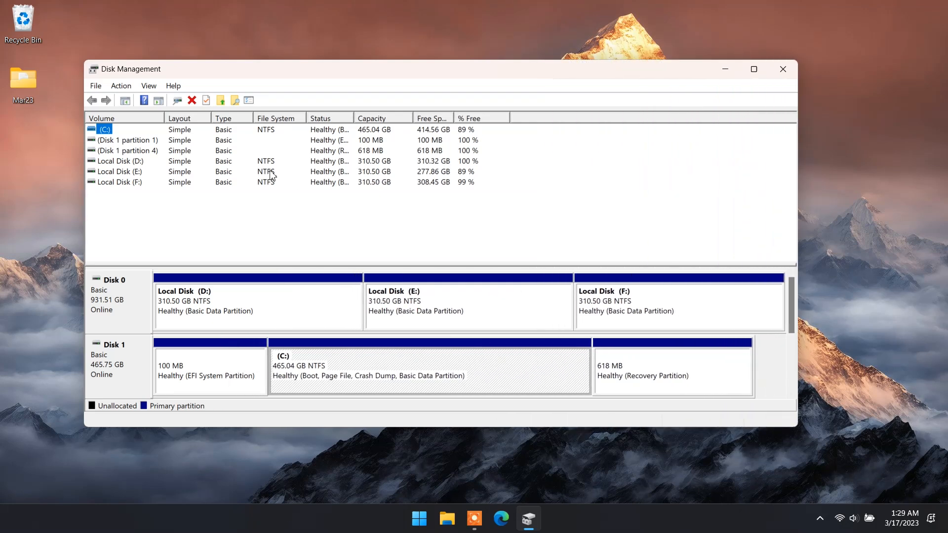
mouse_move(132, 304)
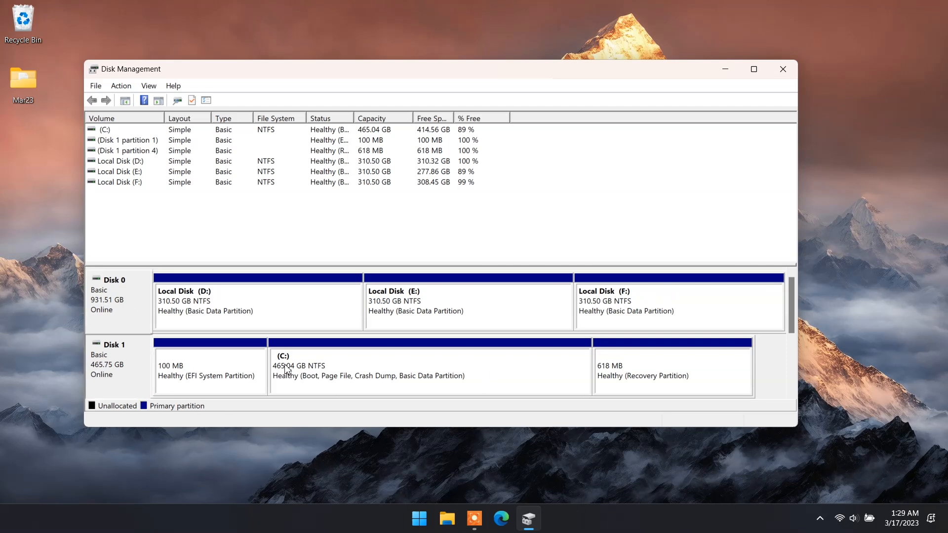
mouse_move(518, 362)
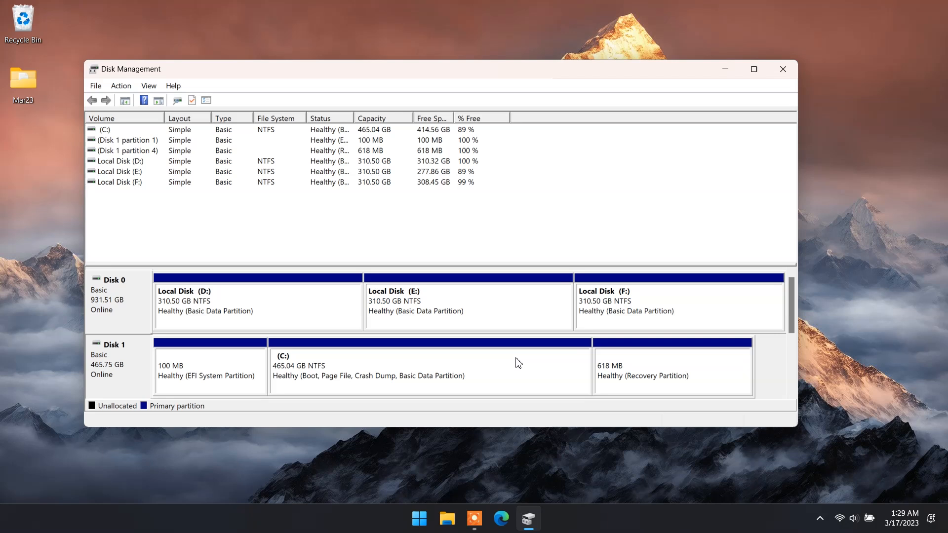
mouse_move(418, 518)
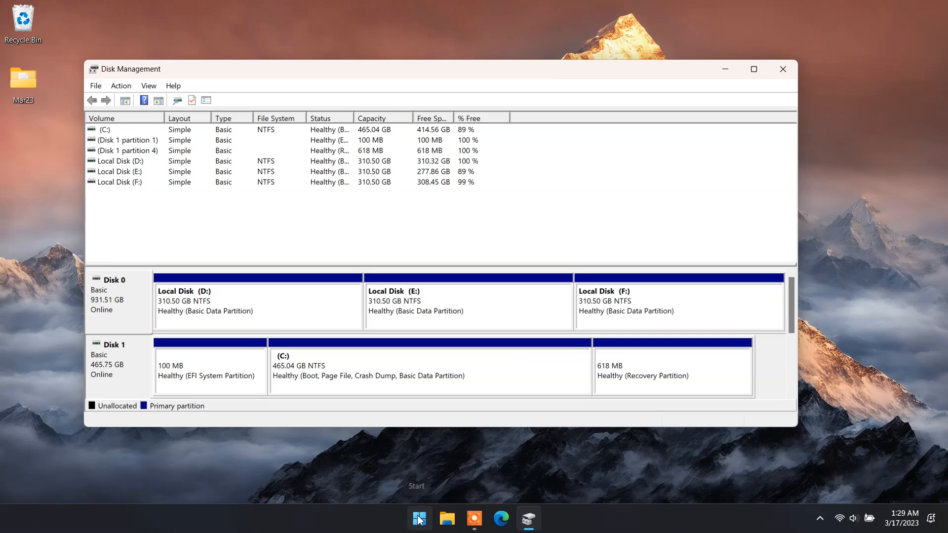
- Search for cmd and launch Command Prompt as administrator
left_click(418, 517)
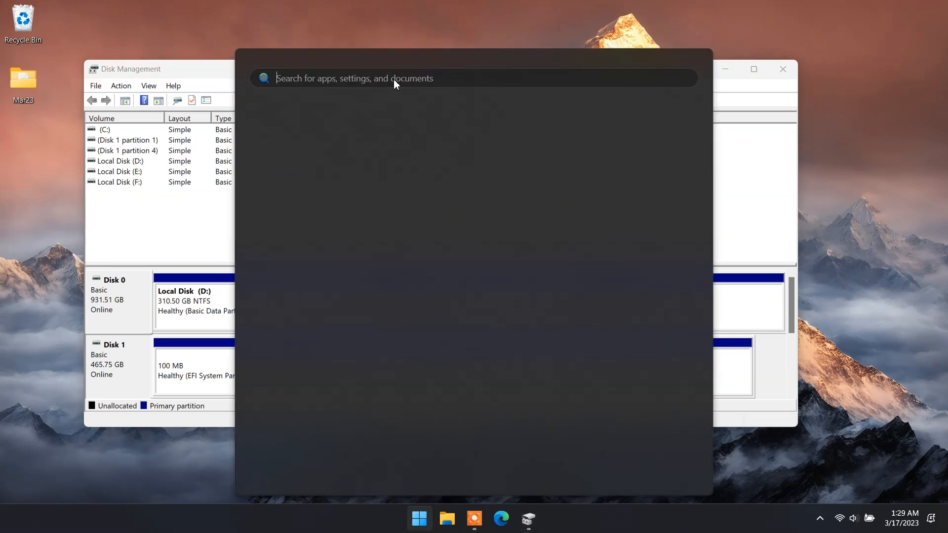
type("cmd")
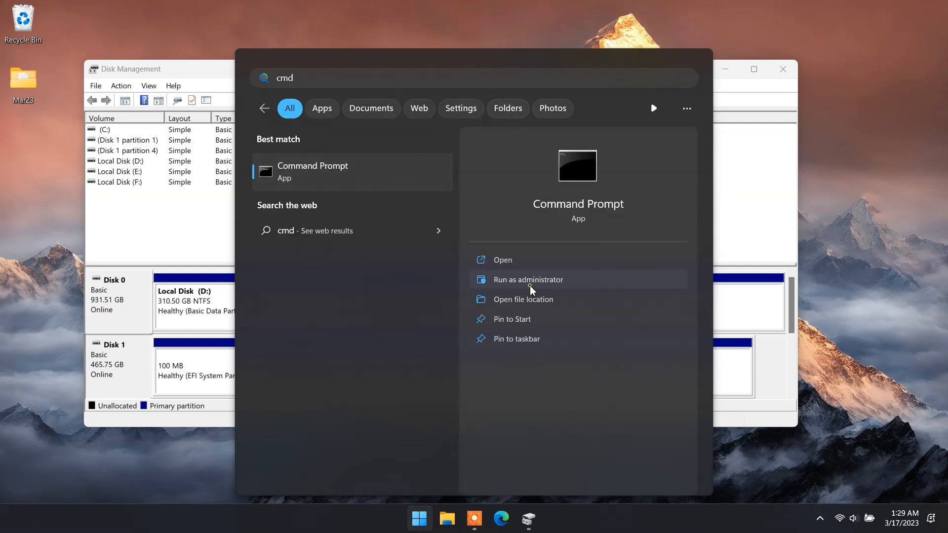
left_click(527, 279)
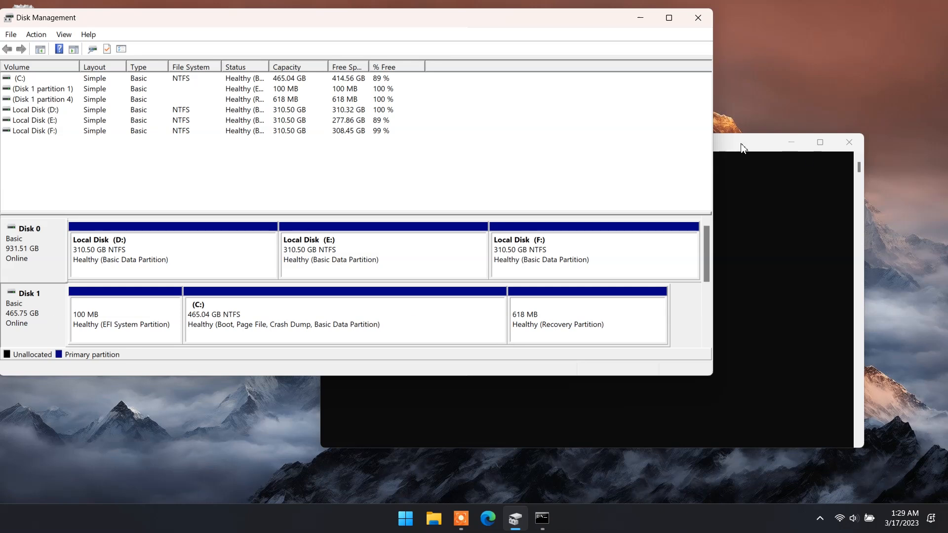
- Run 'winsat disk -drive c' in the administrator Command Prompt
left_click(541, 518)
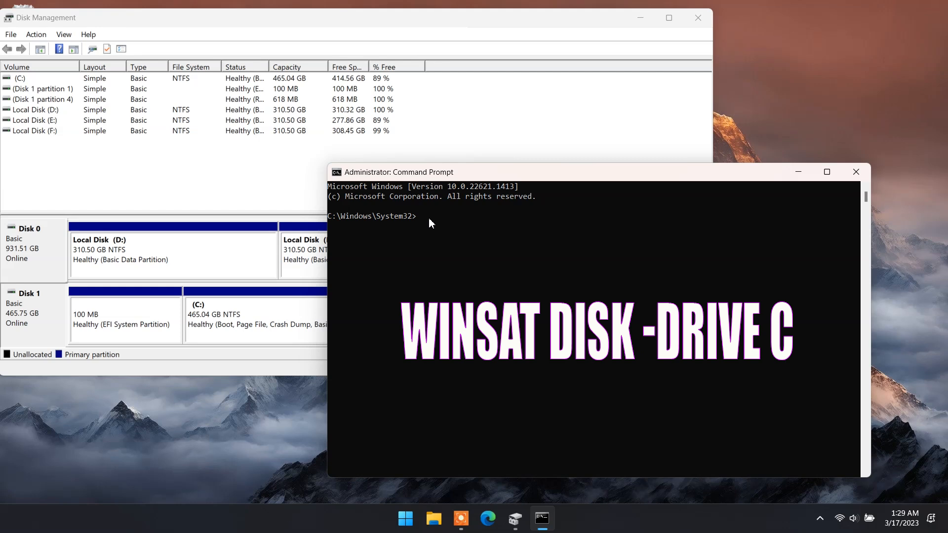
type("wins")
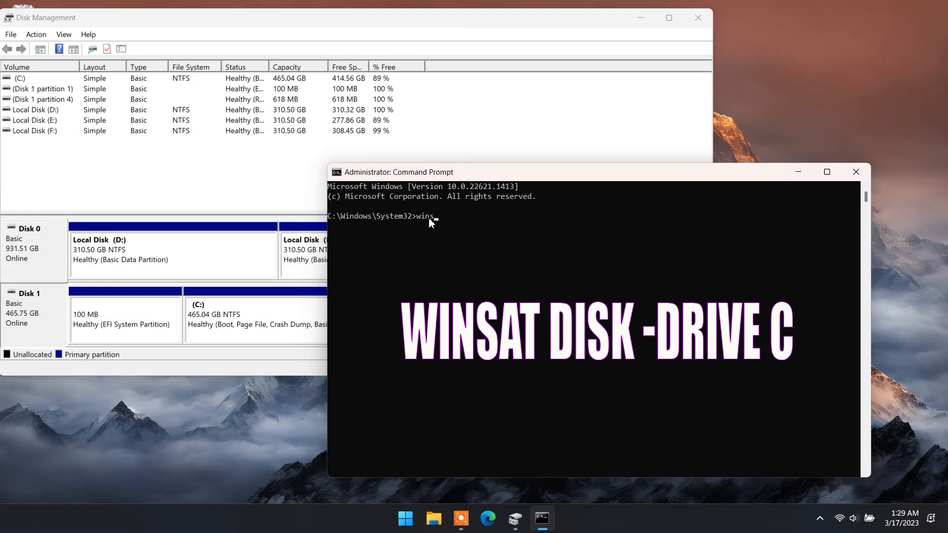
type("at")
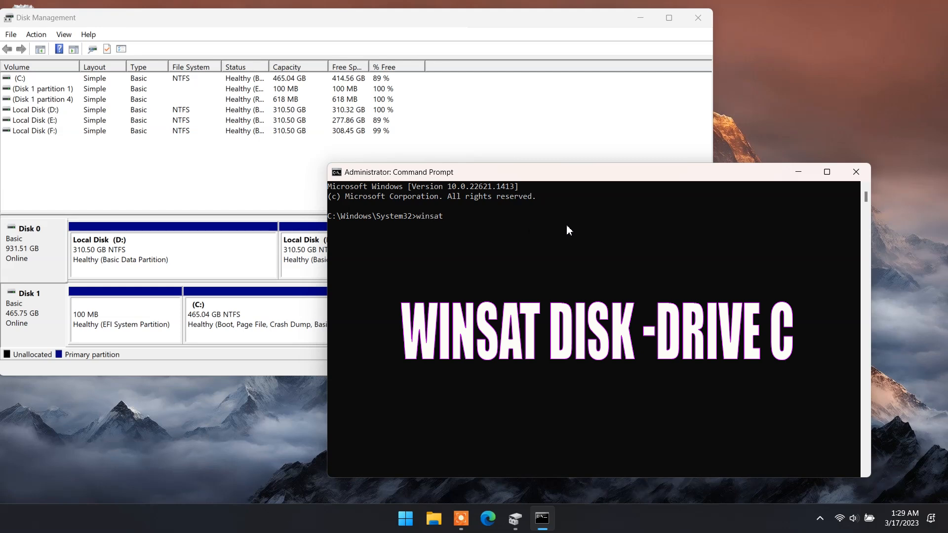
type("disk")
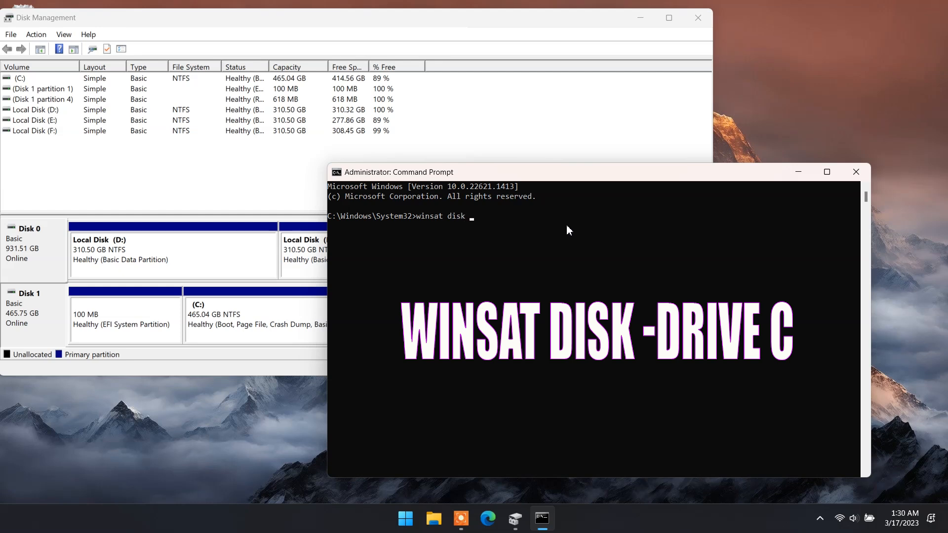
type("-drive c")
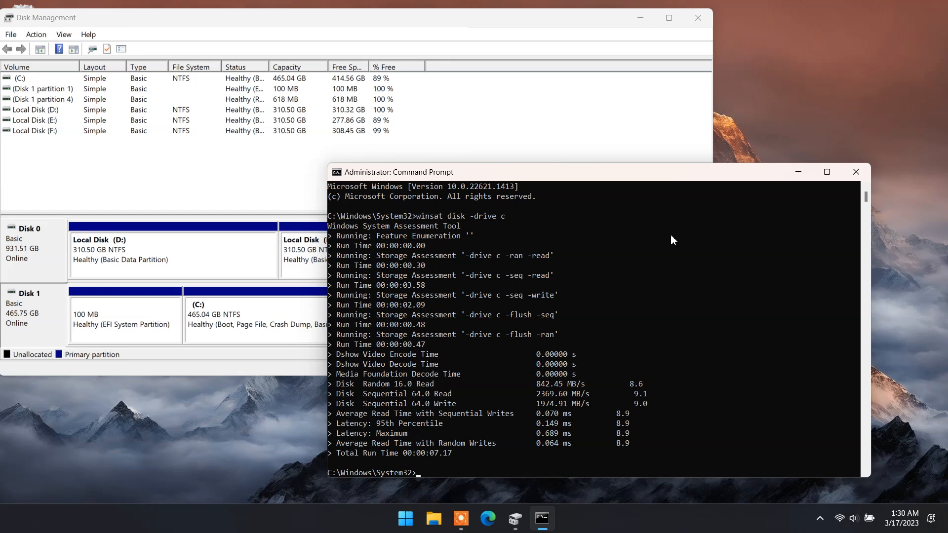
mouse_move(651, 270)
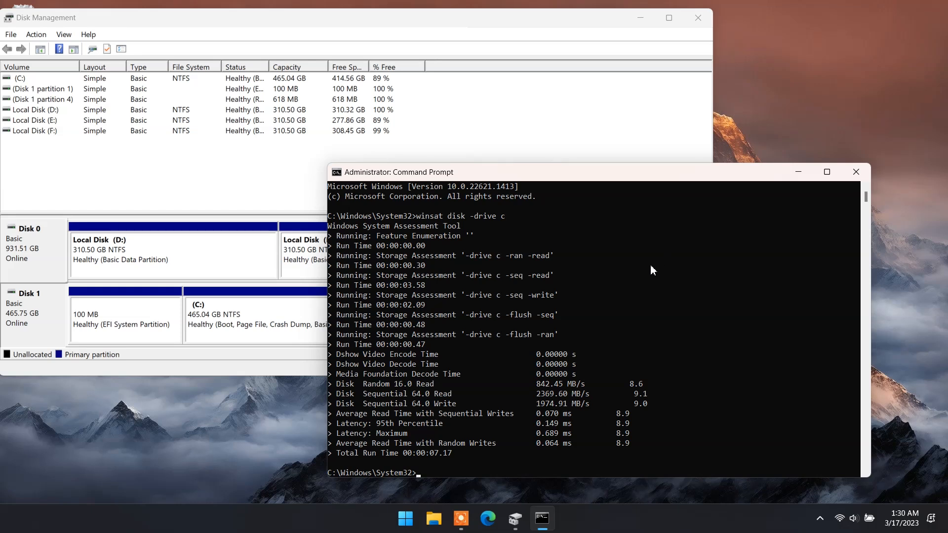
mouse_move(662, 406)
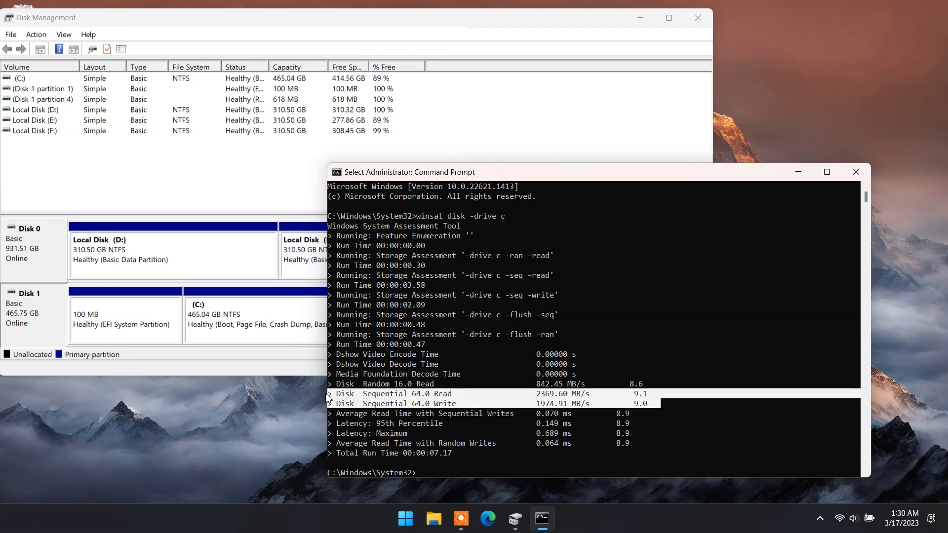
mouse_move(597, 401)
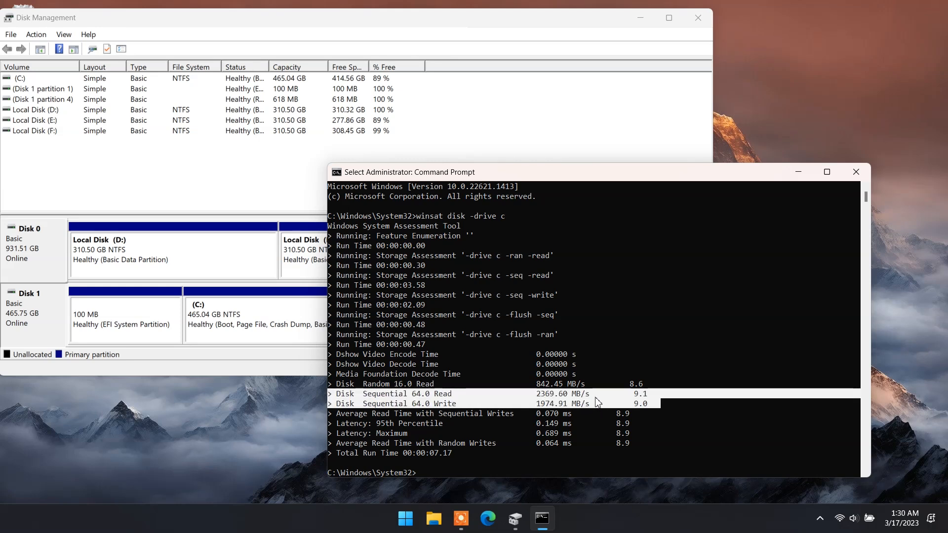
mouse_move(597, 400)
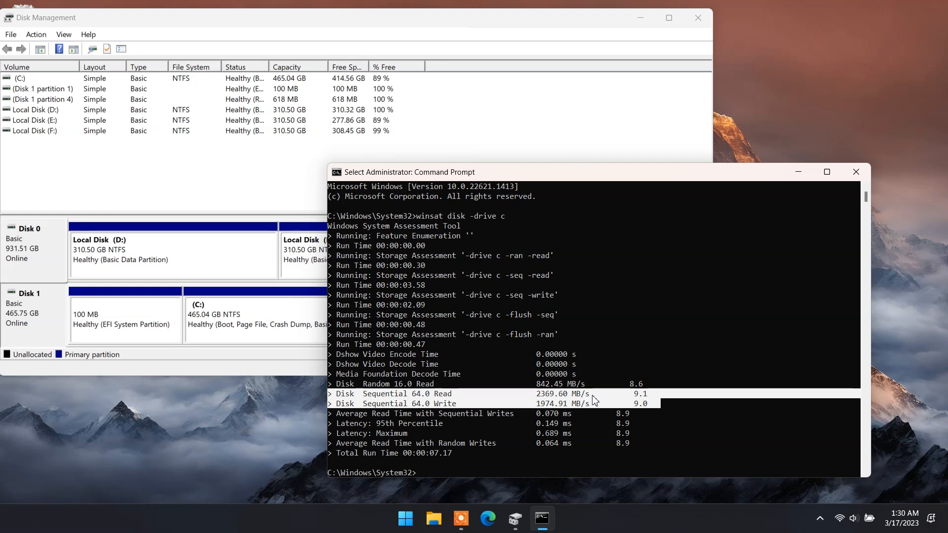
mouse_move(173, 256)
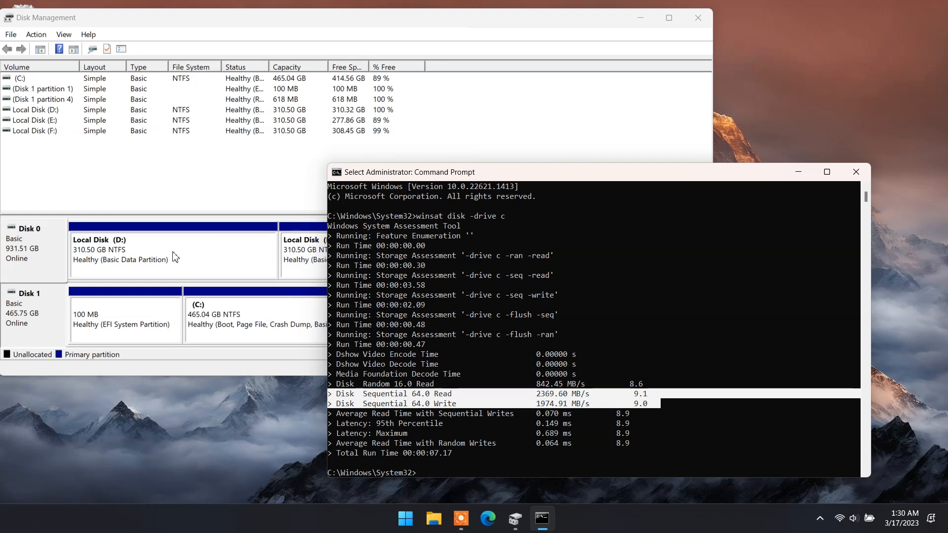
mouse_move(505, 222)
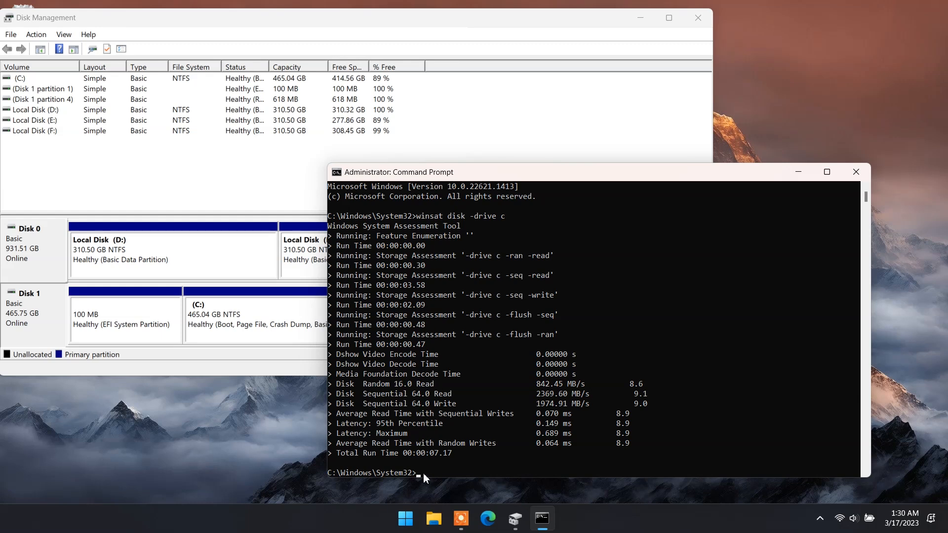
- Change the recalled winsat command to drive D and run 'winsat disk -drive d'
type("winsat disk -drive c")
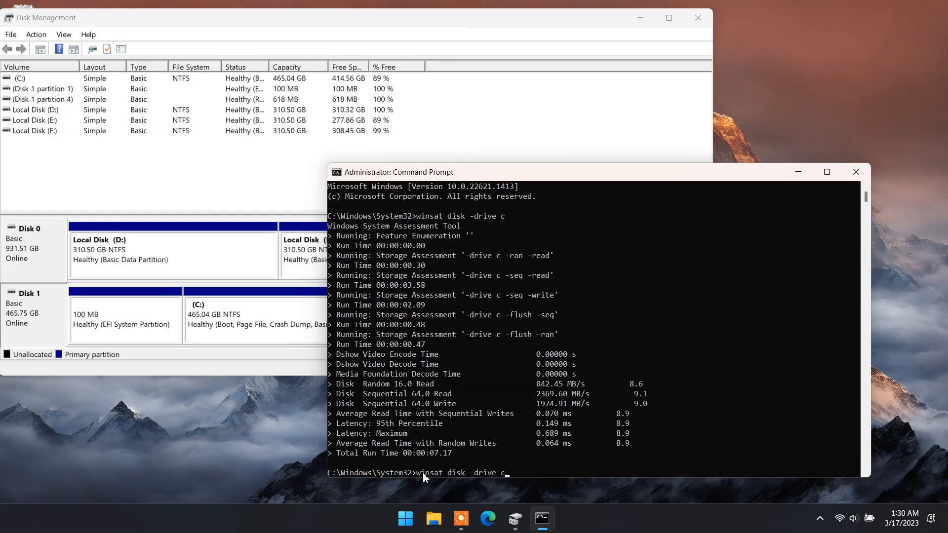
key("Backspace")
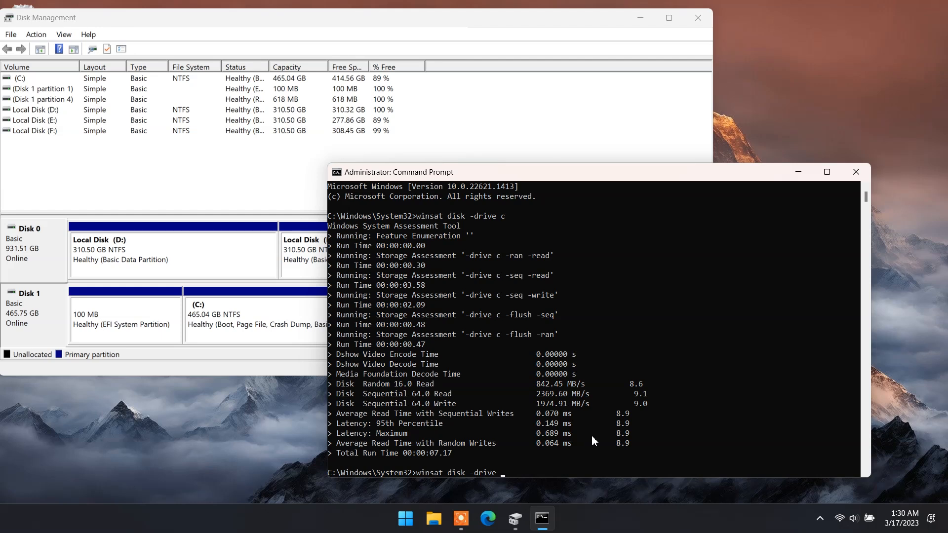
type("d")
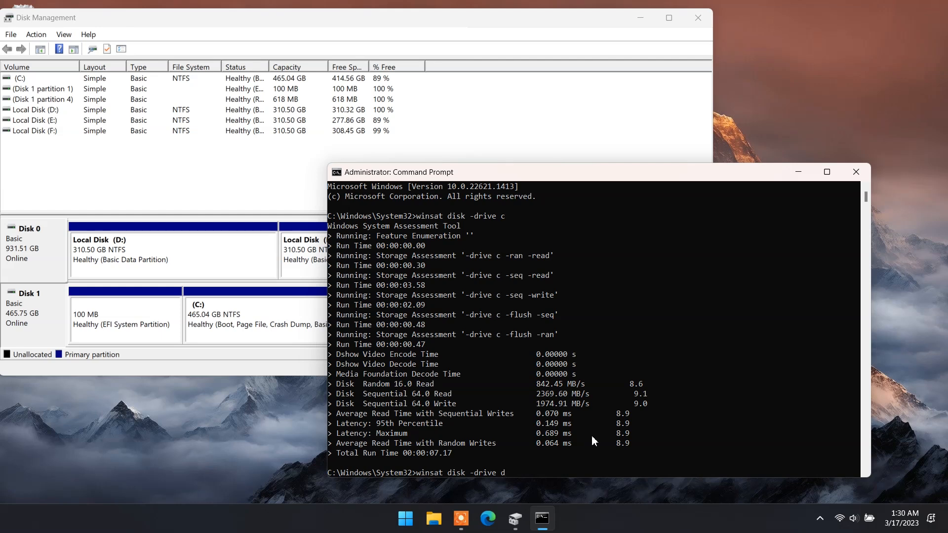
key("Return")
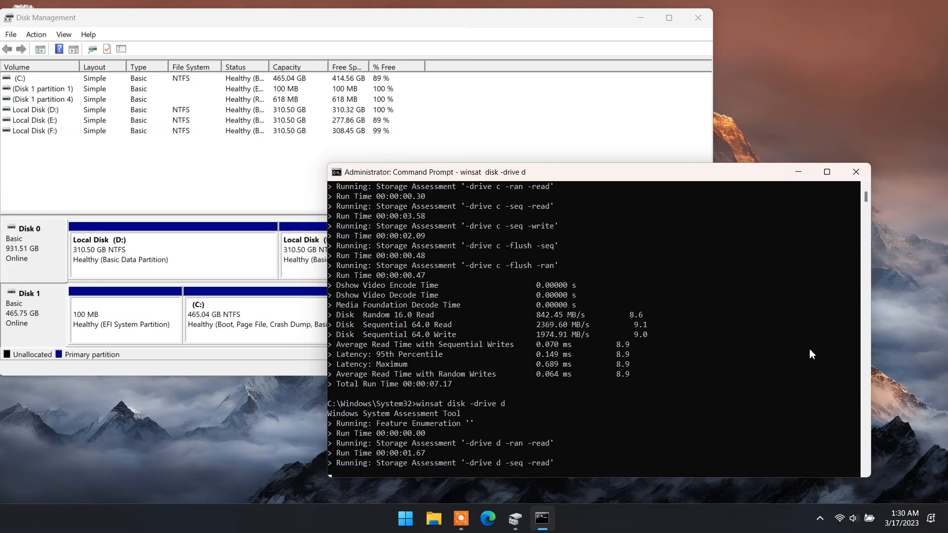
mouse_move(730, 289)
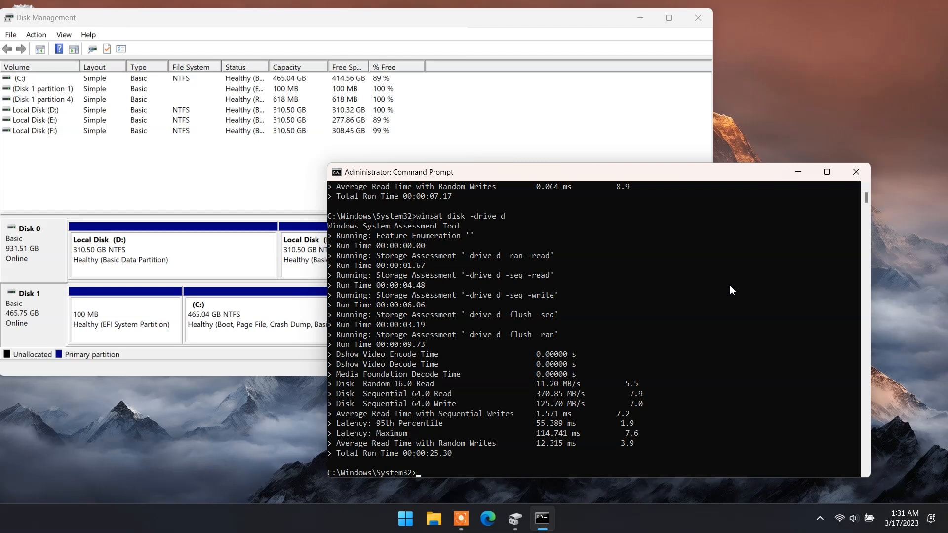
mouse_move(658, 408)
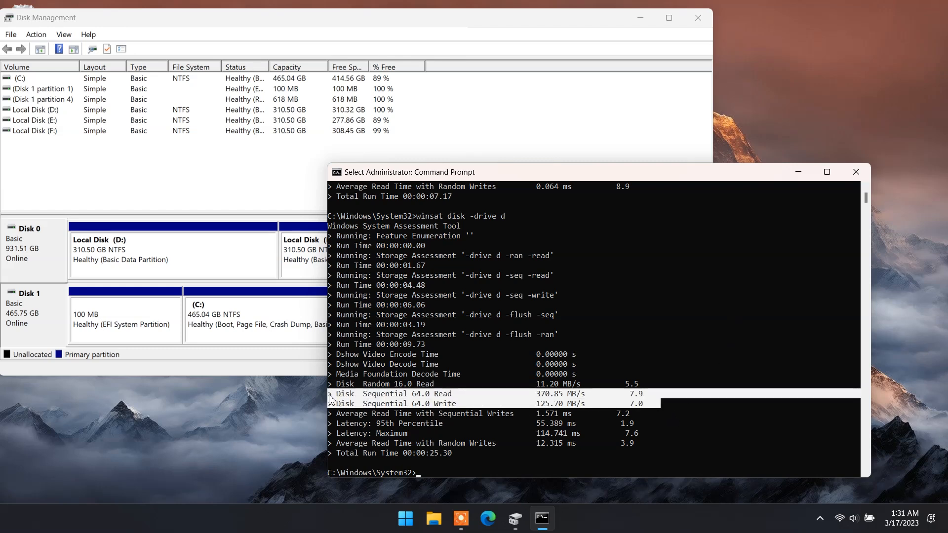
mouse_move(577, 399)
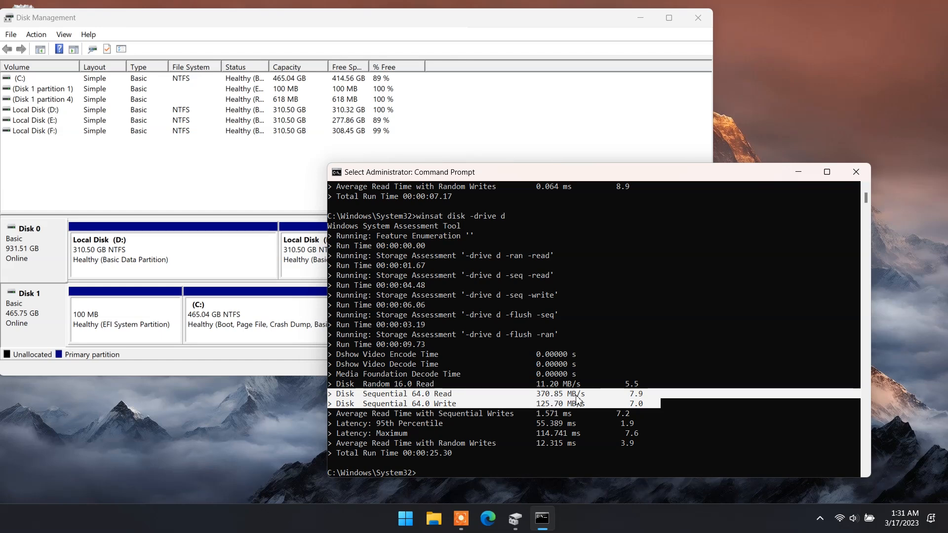
mouse_move(589, 399)
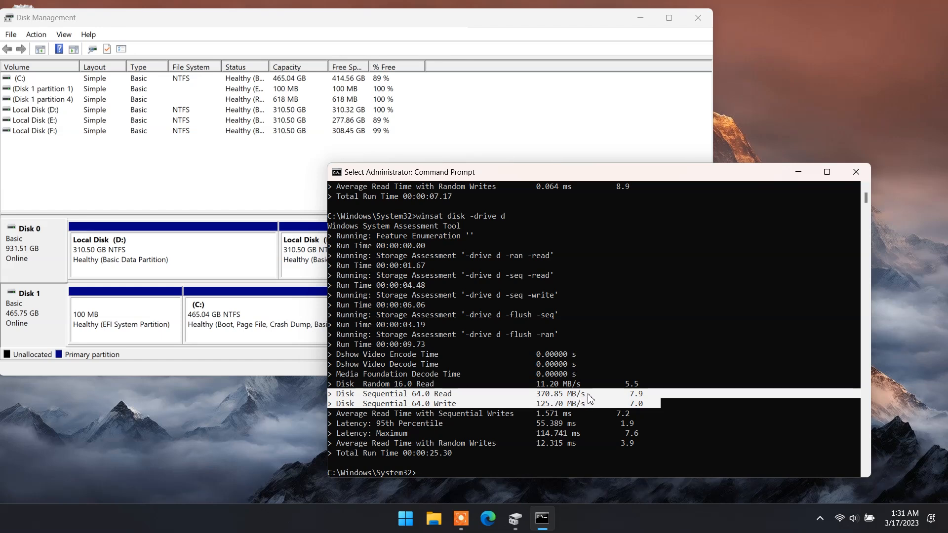
mouse_move(598, 405)
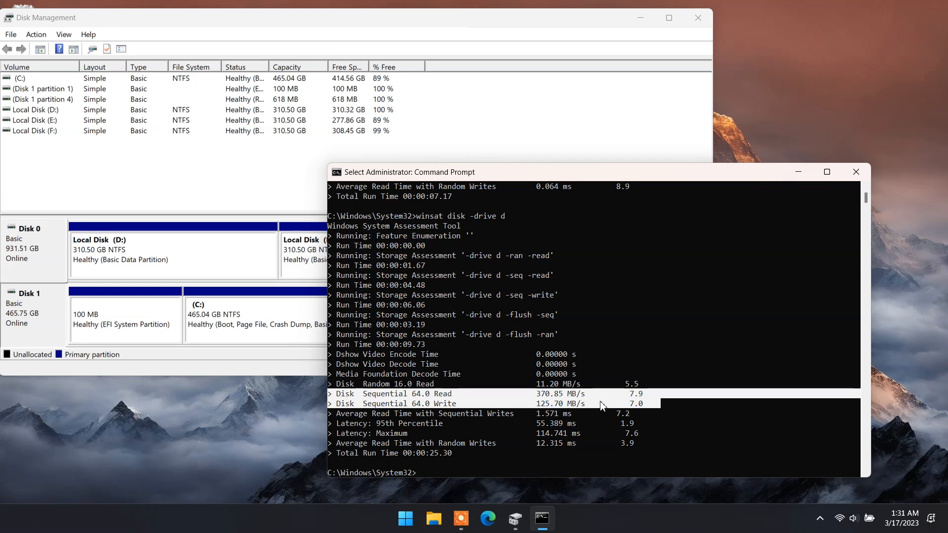
mouse_move(422, 480)
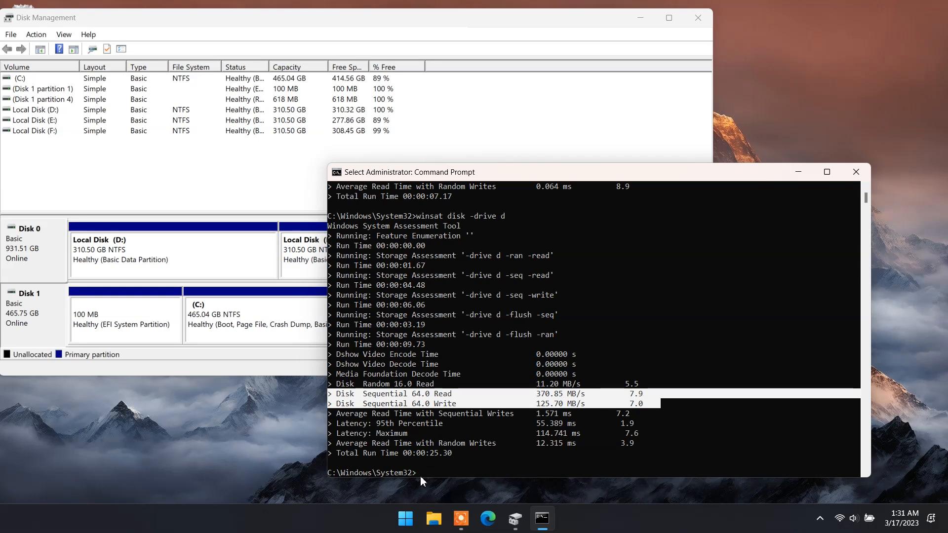
- Close the Command Prompt window and Disk Management
type("e")
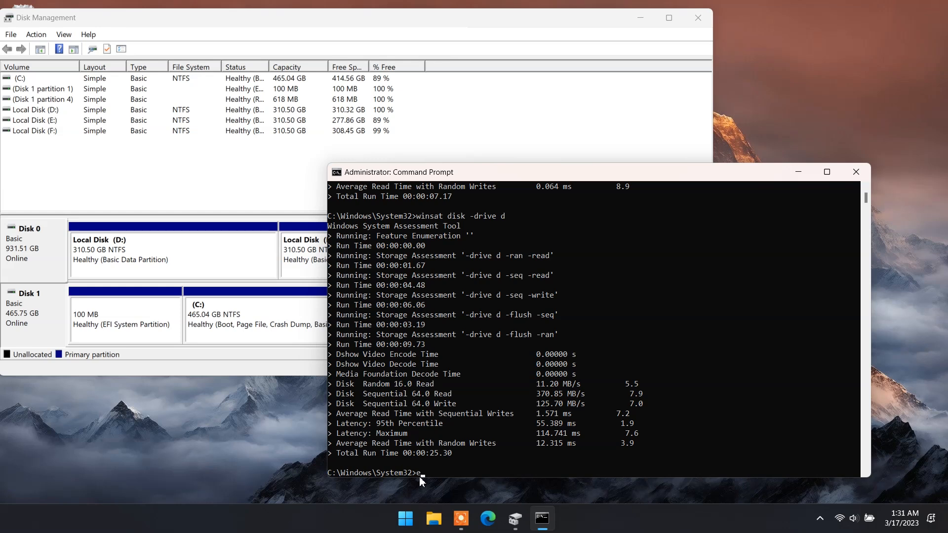
left_click(856, 171)
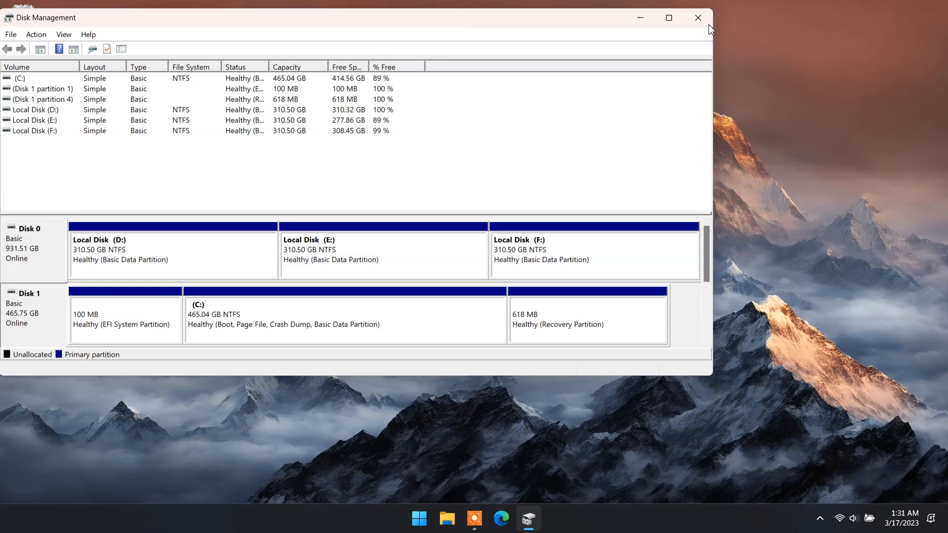
left_click(697, 17)
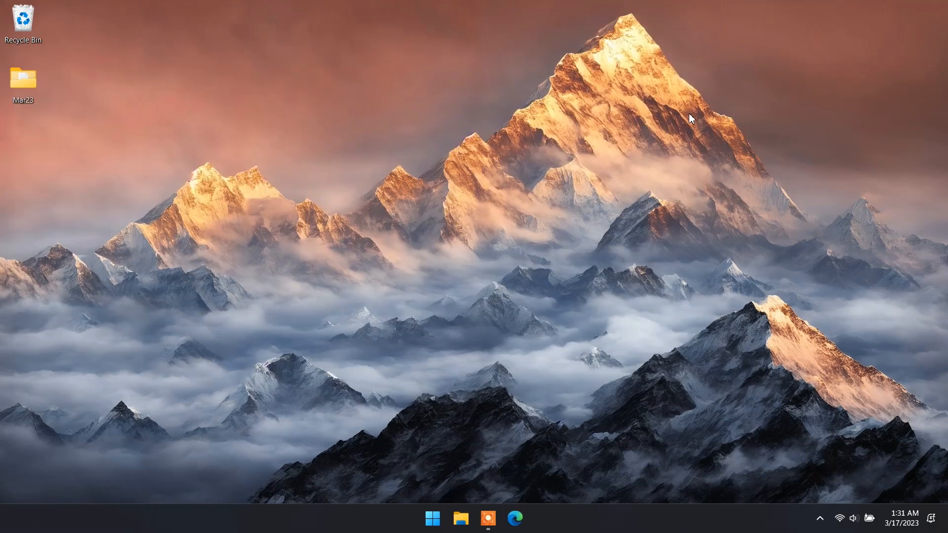